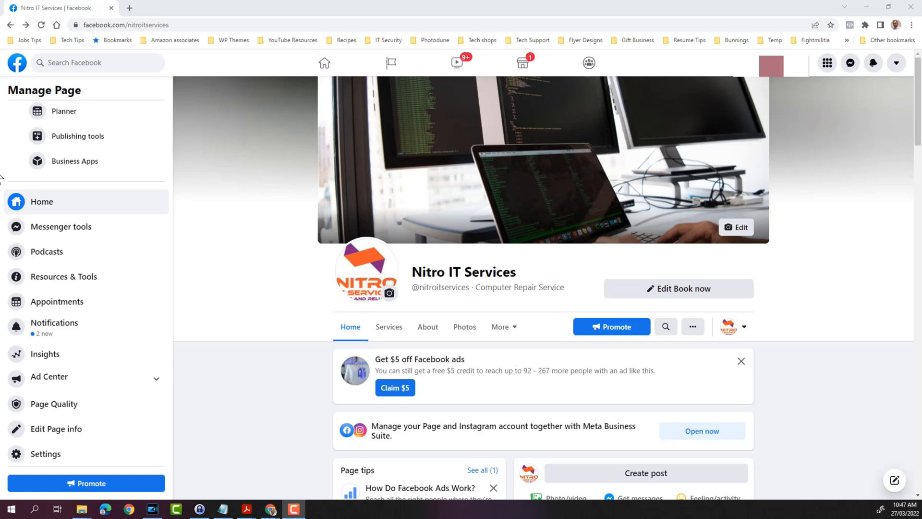
{"action": "mouse_move", "coordinate": [271, 106]}
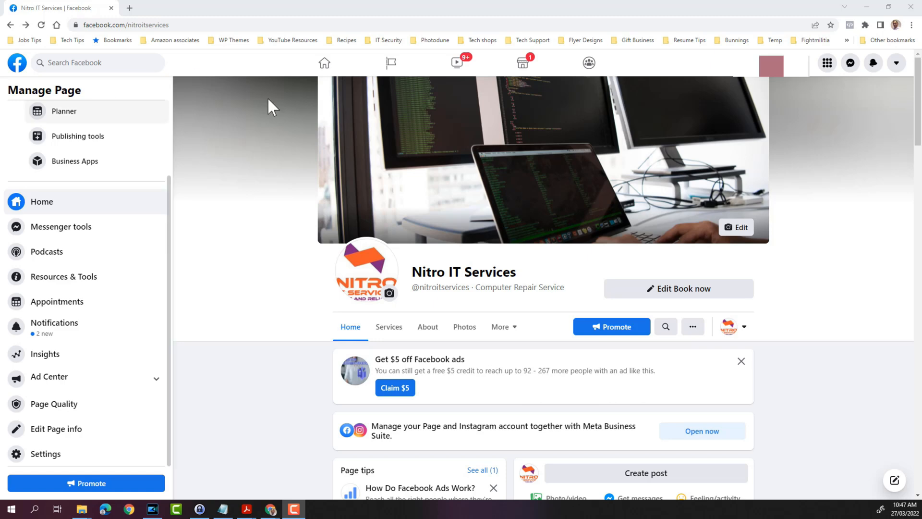
{"action": "mouse_move", "coordinate": [568, 229]}
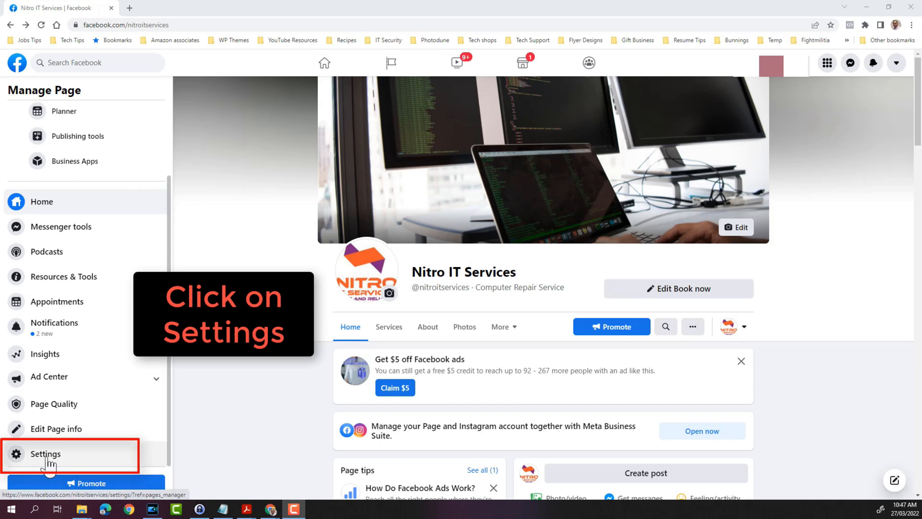
Step: Bring up the Nitro IT Services page settings on the General settings list
{"action": "left_click", "coordinate": [45, 454]}
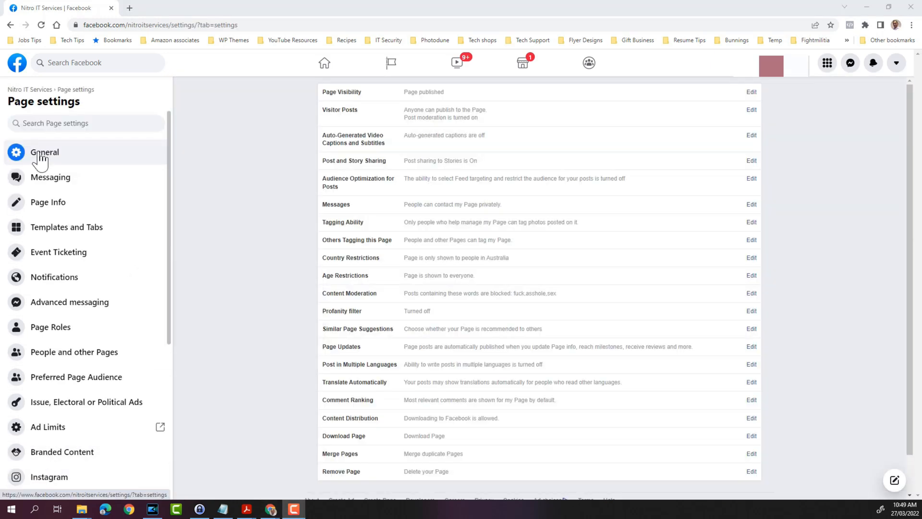
{"action": "left_click", "coordinate": [66, 227]}
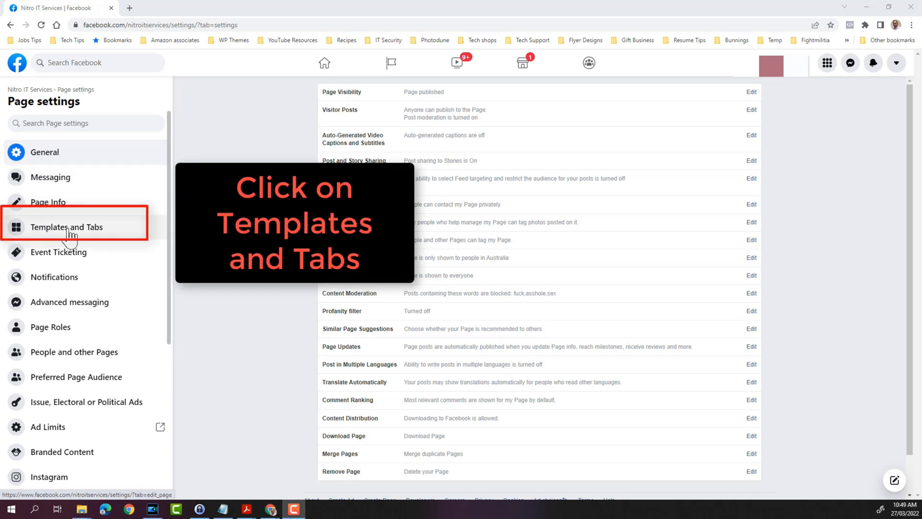
Step: Show the Templates and Tabs settings listing the page's tabs, including Reviews
{"action": "left_click", "coordinate": [67, 227]}
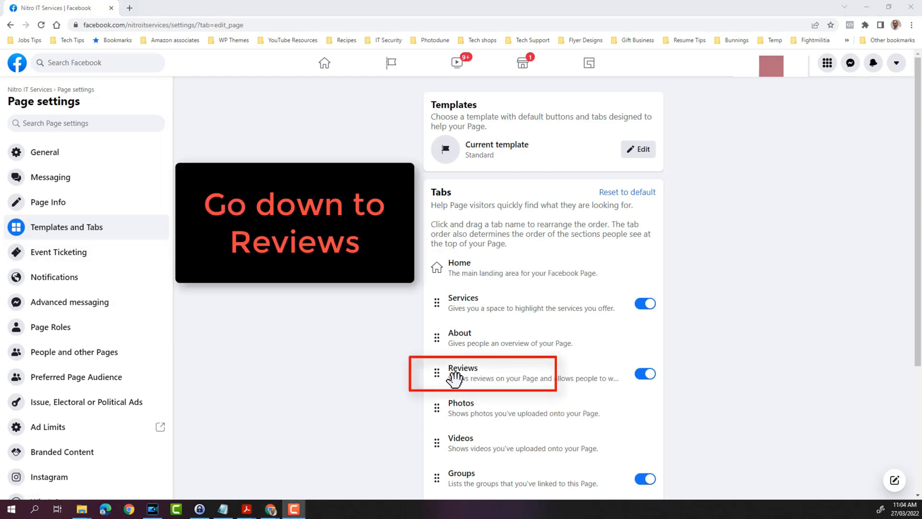
{"action": "mouse_move", "coordinate": [547, 364]}
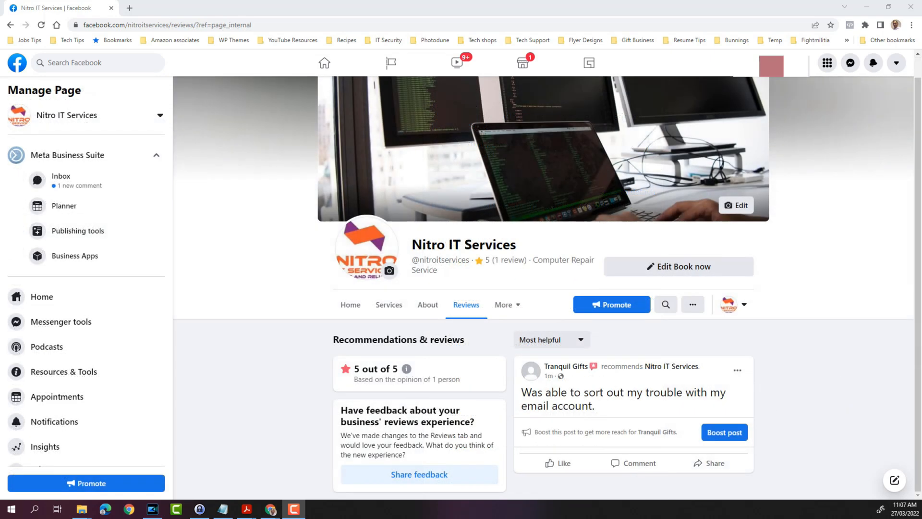
{"action": "mouse_move", "coordinate": [710, 197]}
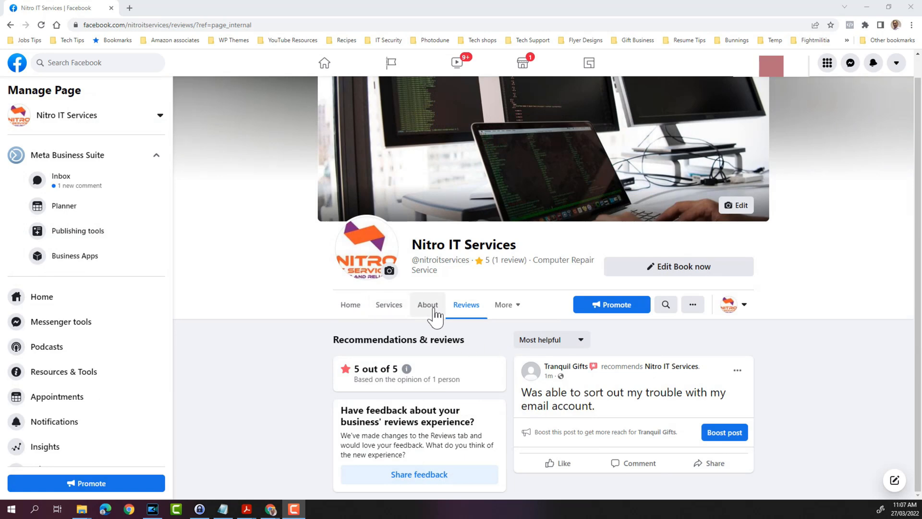
Step: Show the page's Reviews section via About and reveal the Most helpful / Most recent sort options
{"action": "left_click", "coordinate": [427, 305]}
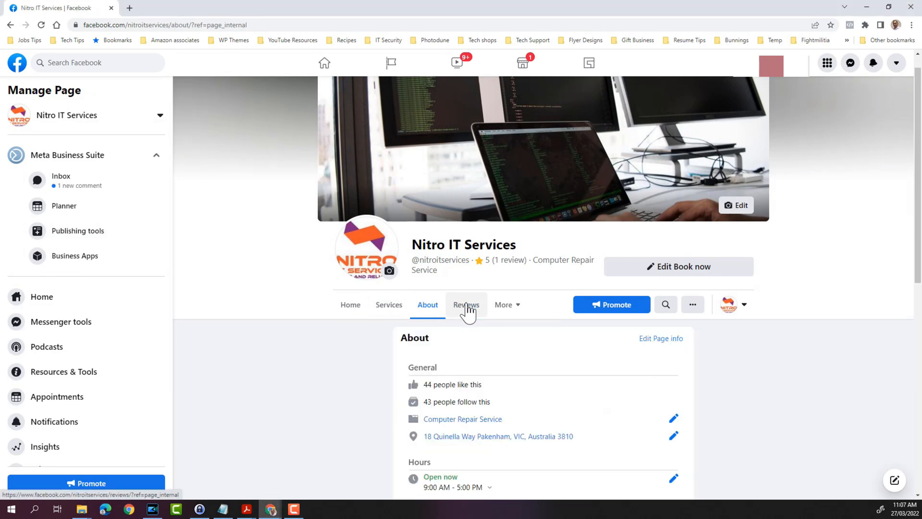
{"action": "left_click", "coordinate": [466, 305]}
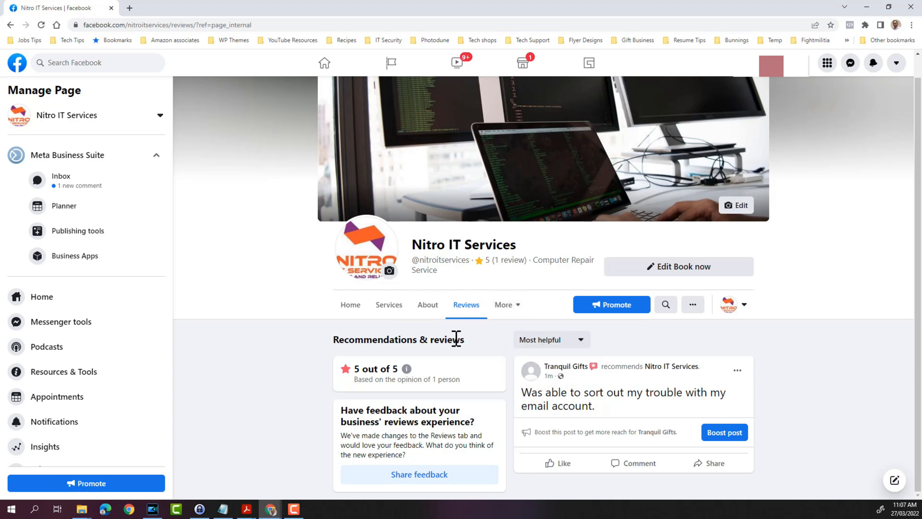
{"action": "mouse_move", "coordinate": [611, 358]}
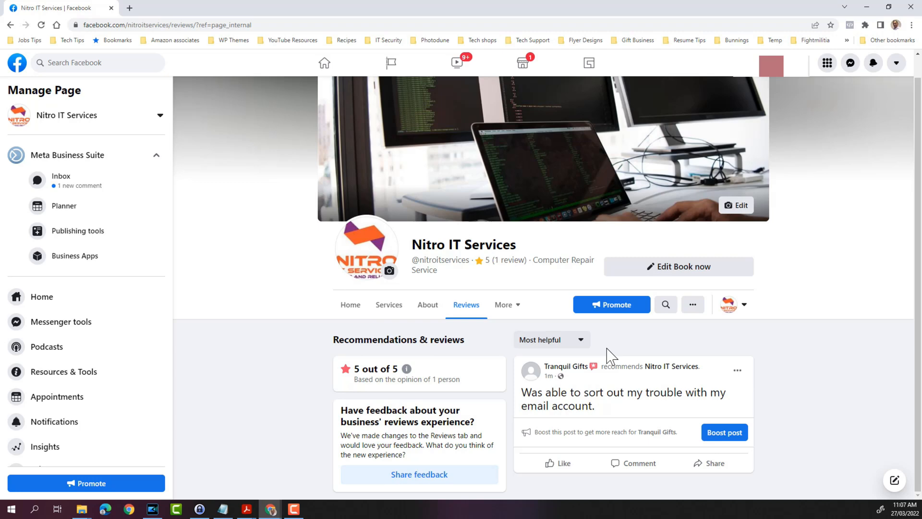
{"action": "mouse_move", "coordinate": [654, 474]}
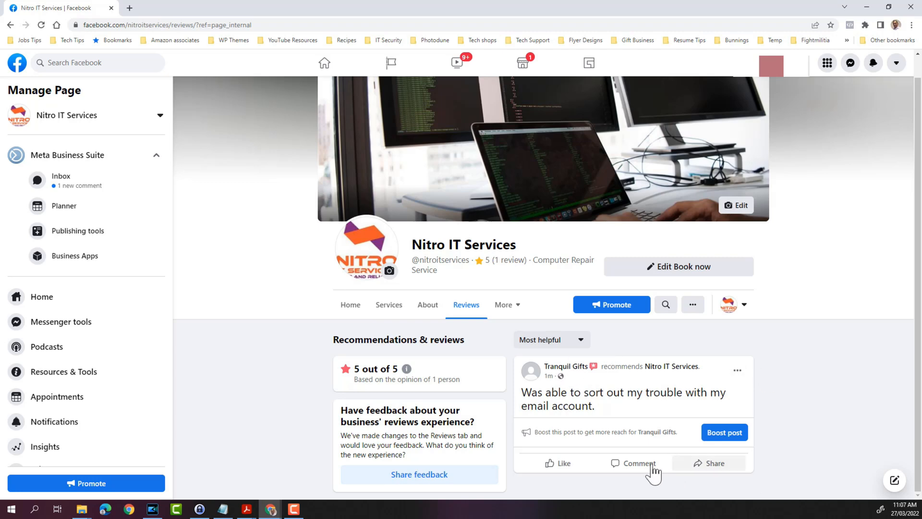
{"action": "left_click", "coordinate": [550, 339]}
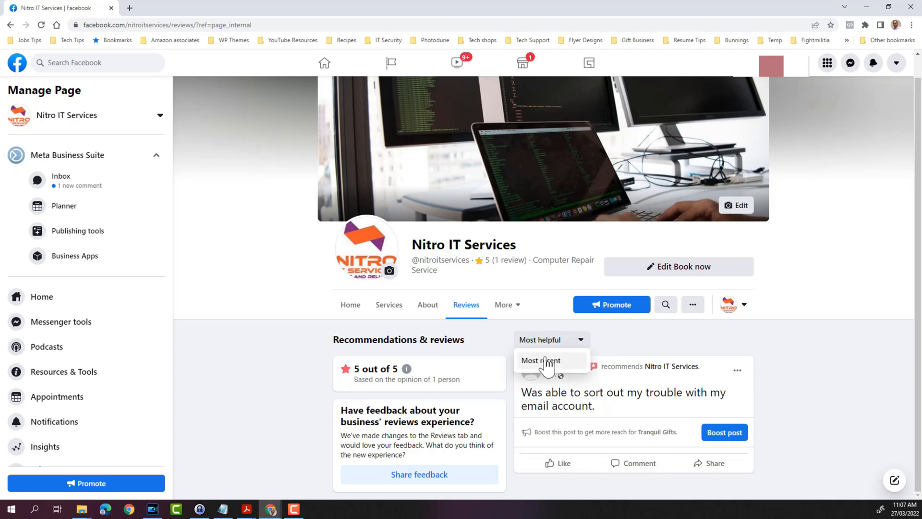